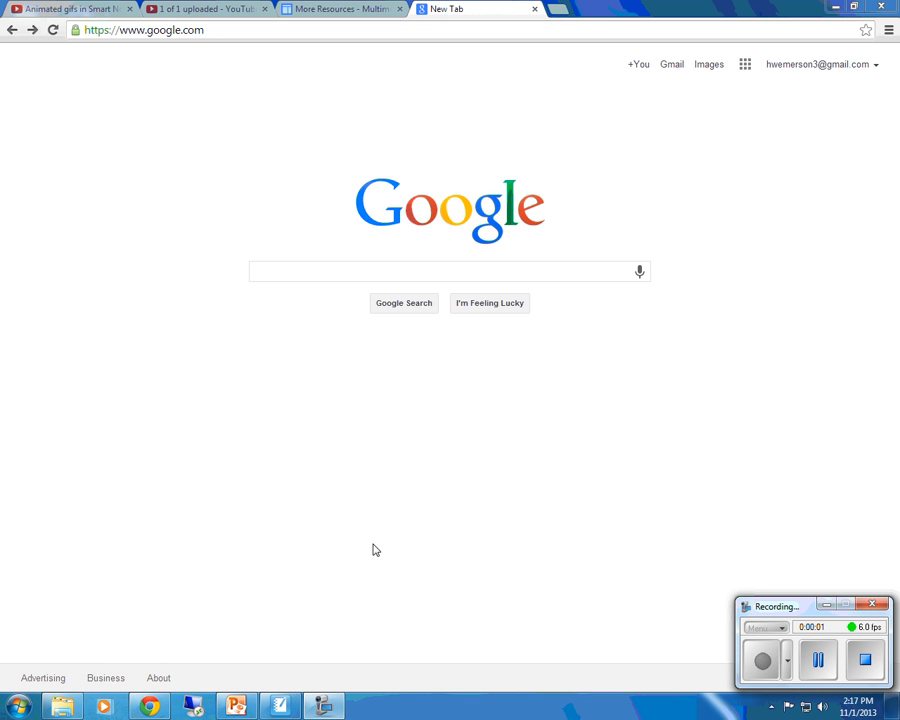
mouse_move(414, 438)
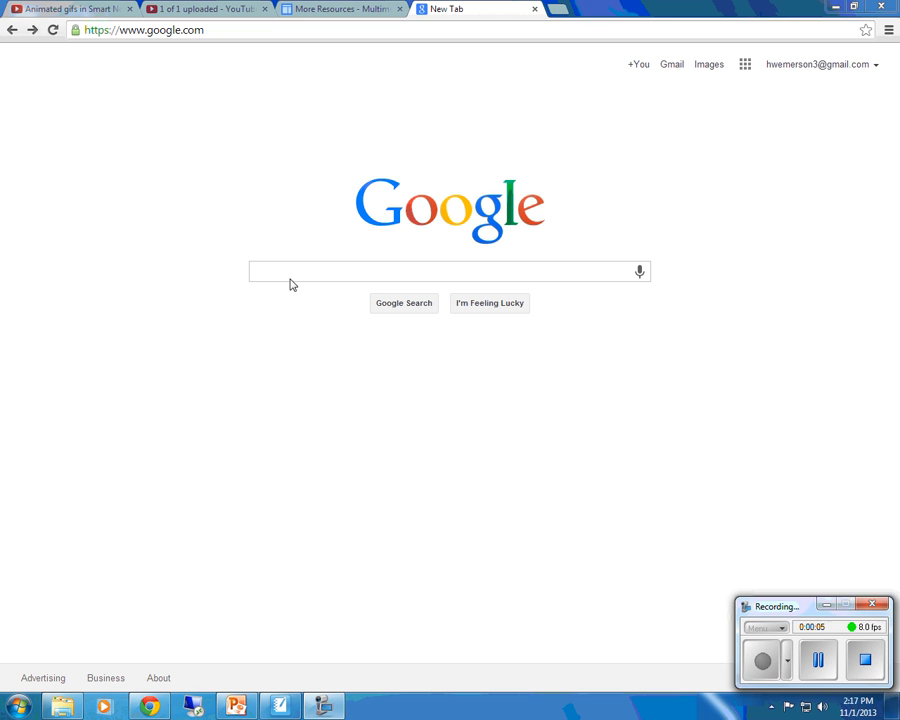
Step: Search Google for 'animated gif maker' using the search suggestion
left_click(449, 271)
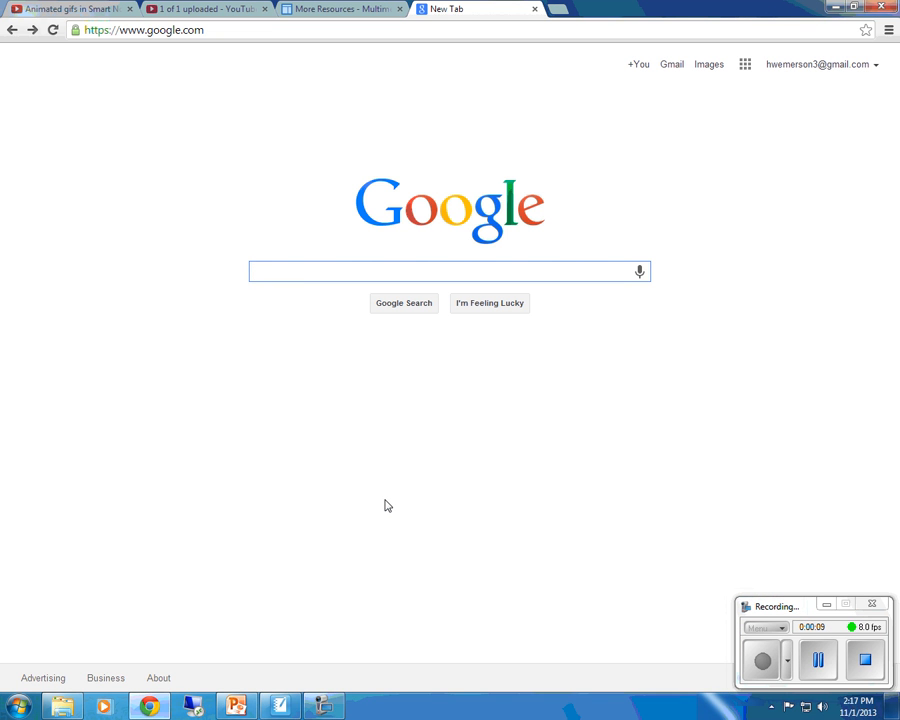
type("anim")
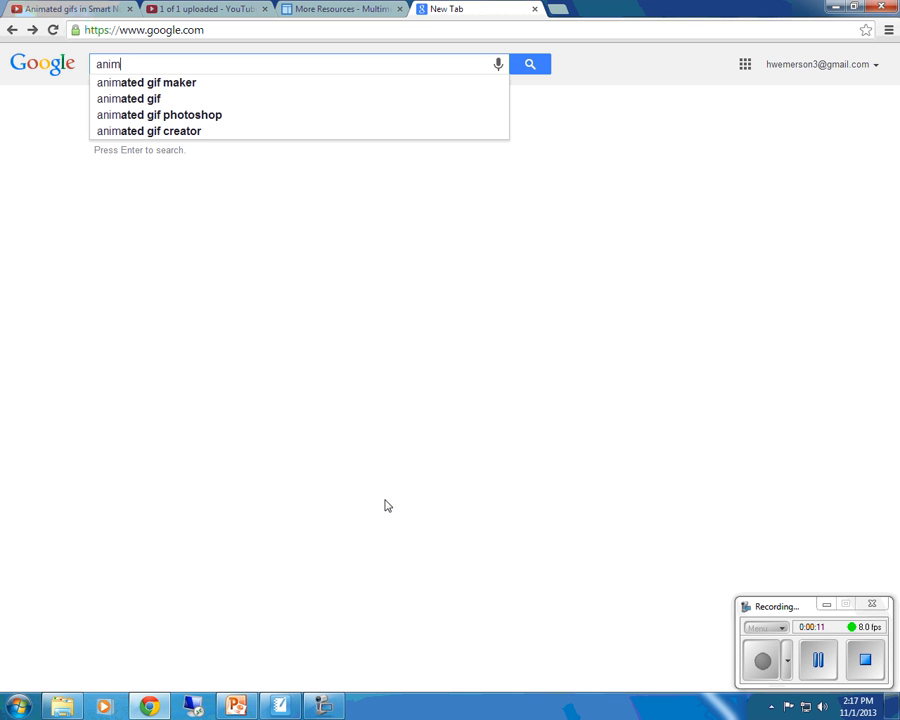
type("ated")
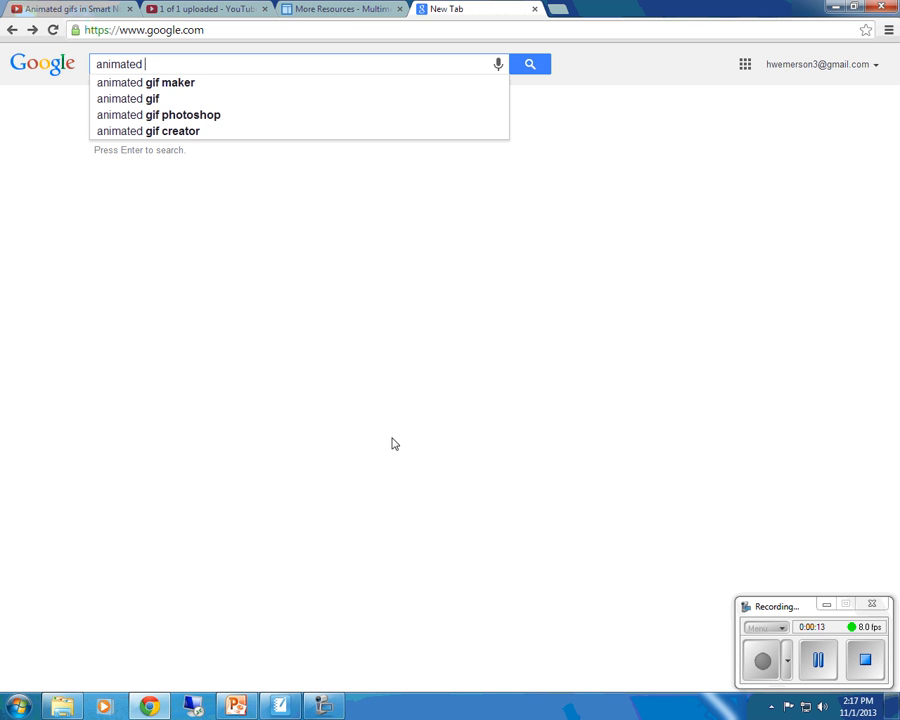
left_click(145, 82)
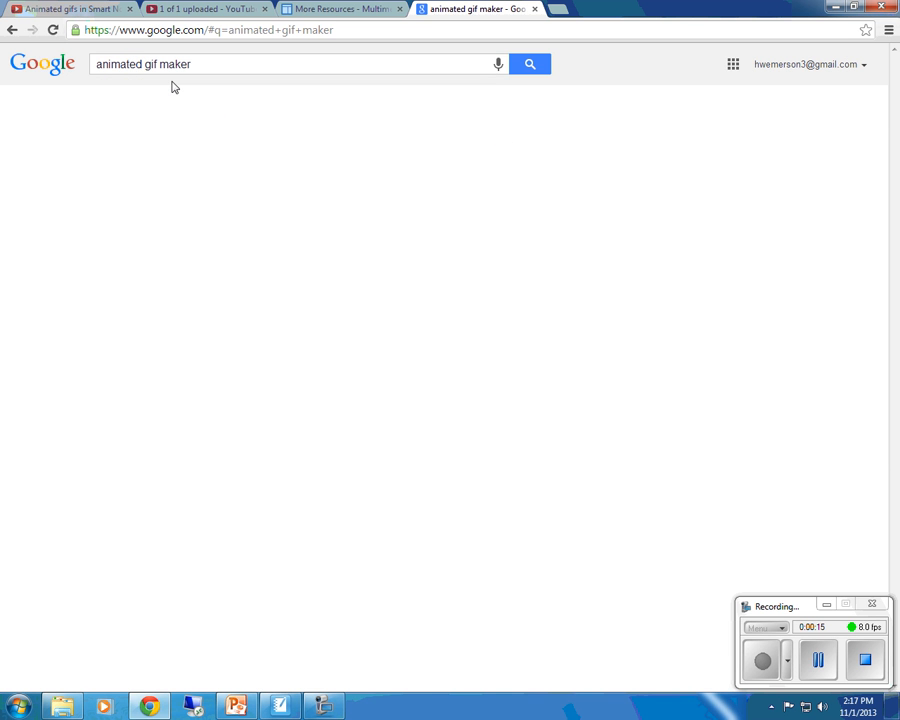
left_click(529, 64)
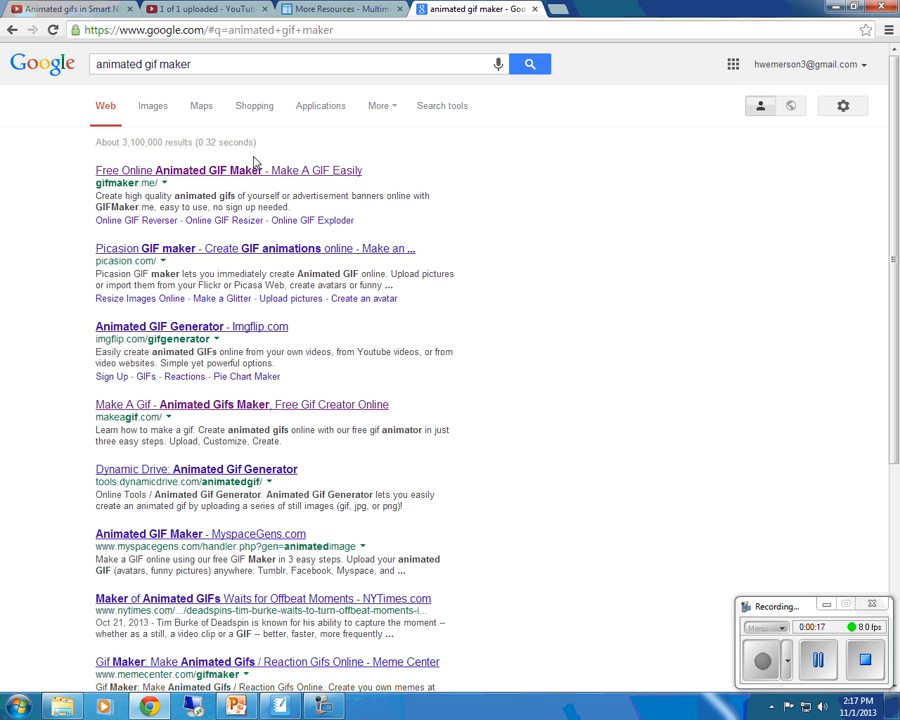
mouse_move(420, 498)
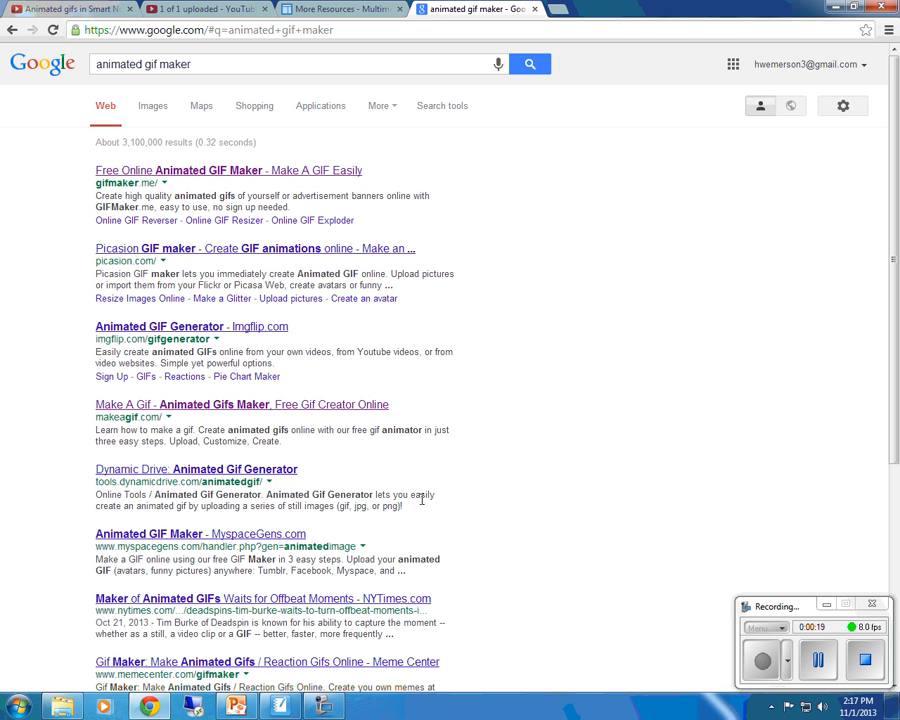
mouse_move(215, 163)
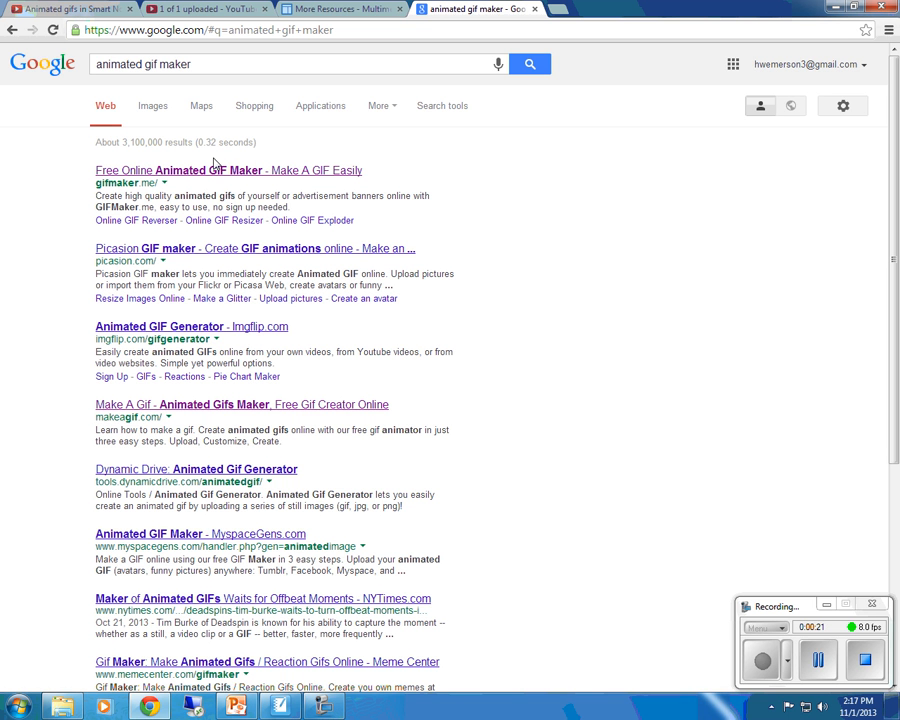
mouse_move(318, 410)
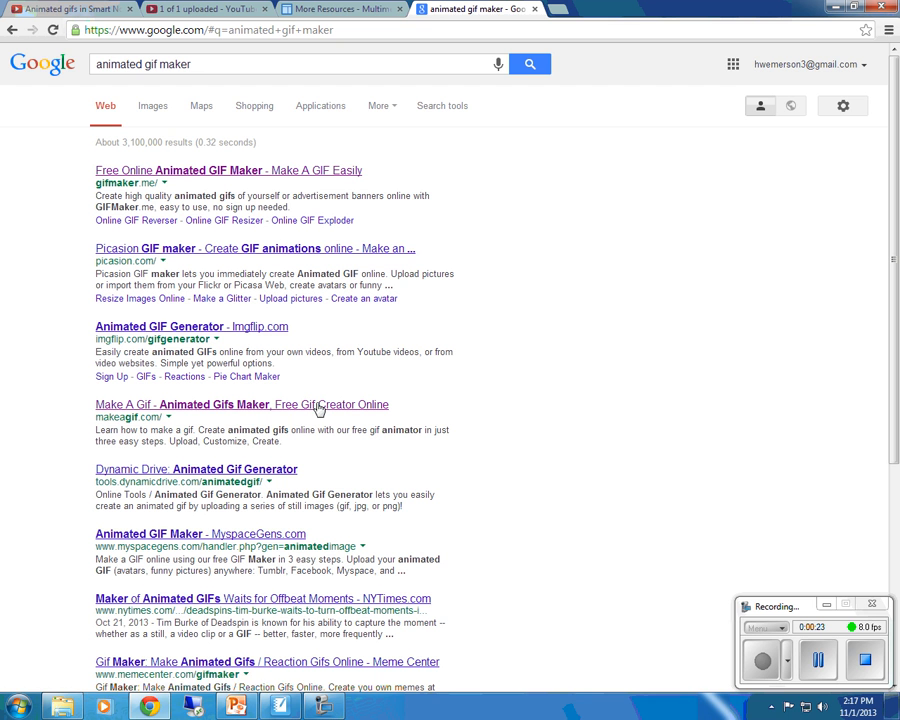
mouse_move(143, 415)
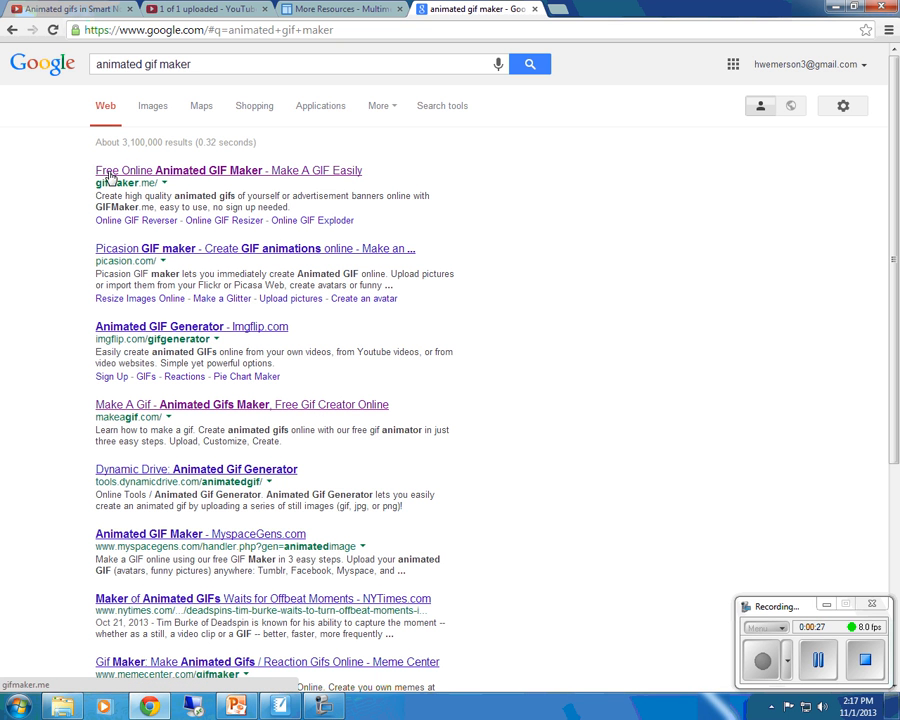
mouse_move(210, 178)
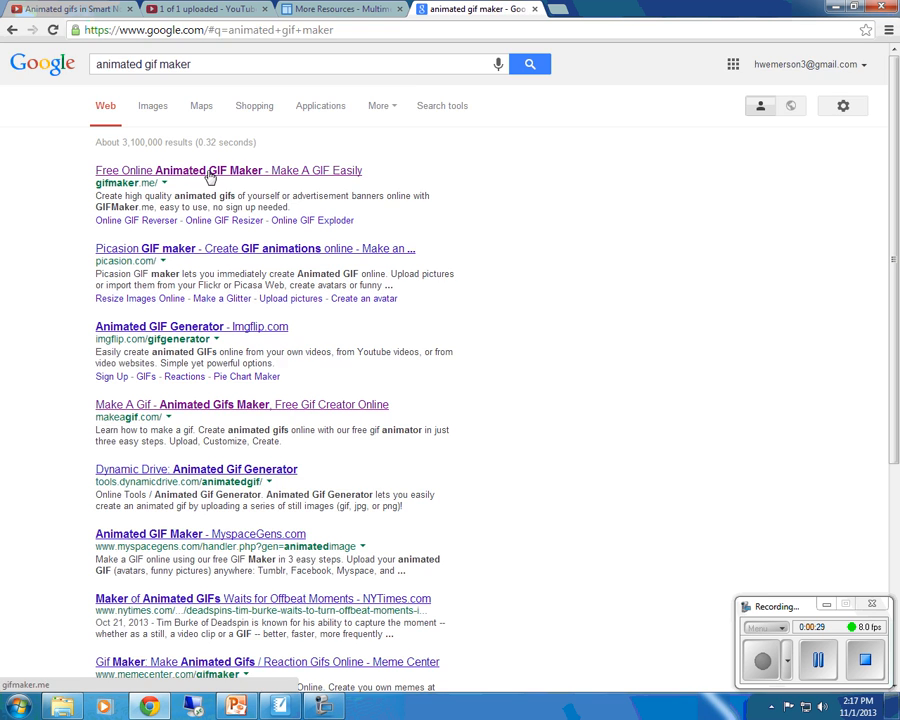
Step: Open the 'Free Online Animated GIF Maker' gifmaker.me result
left_click(178, 170)
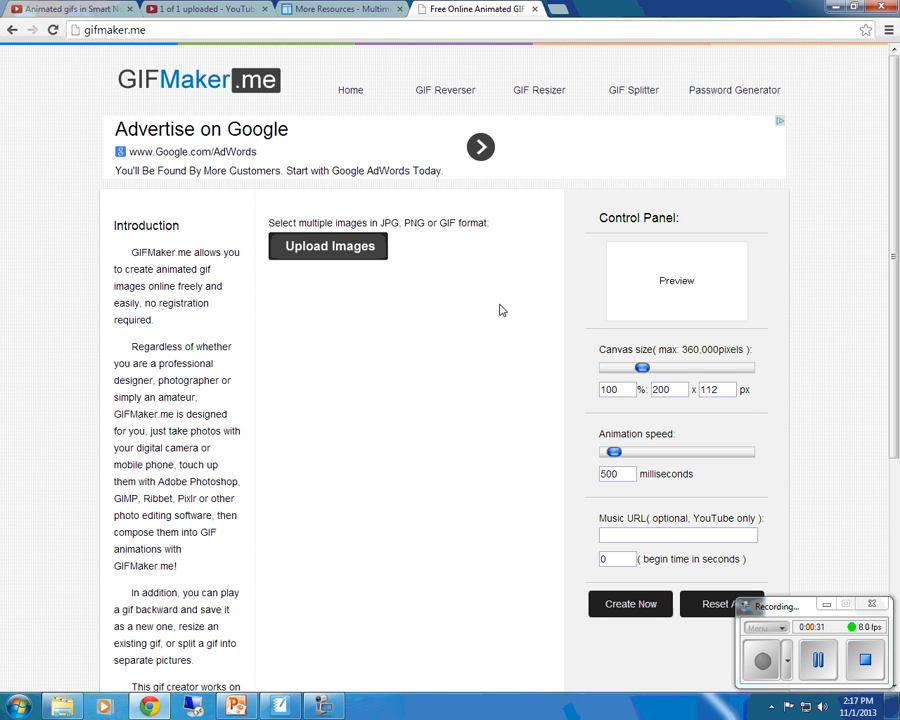
mouse_move(103, 165)
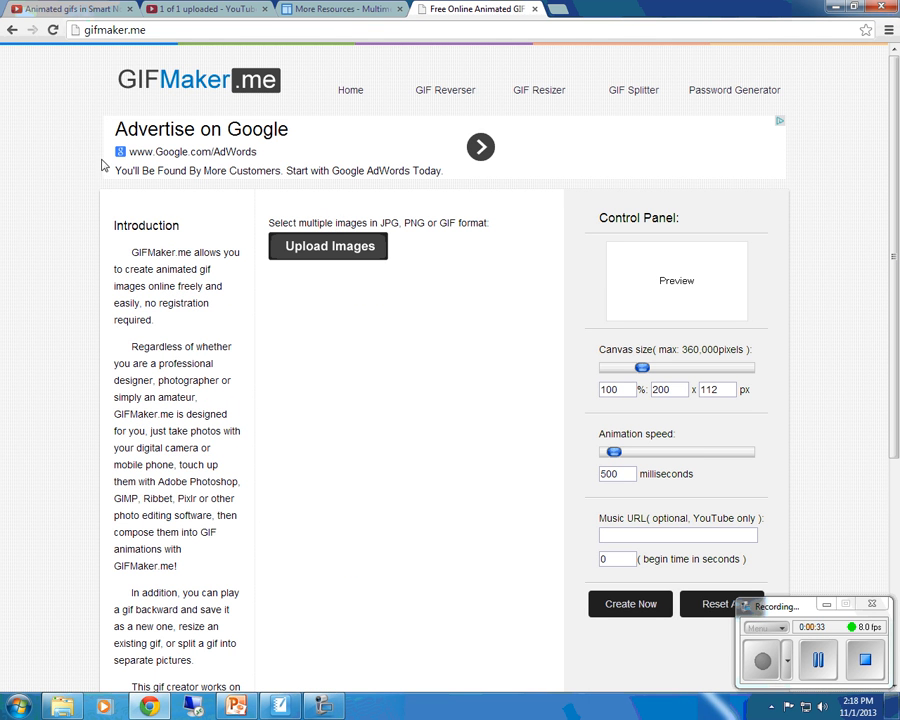
mouse_move(404, 218)
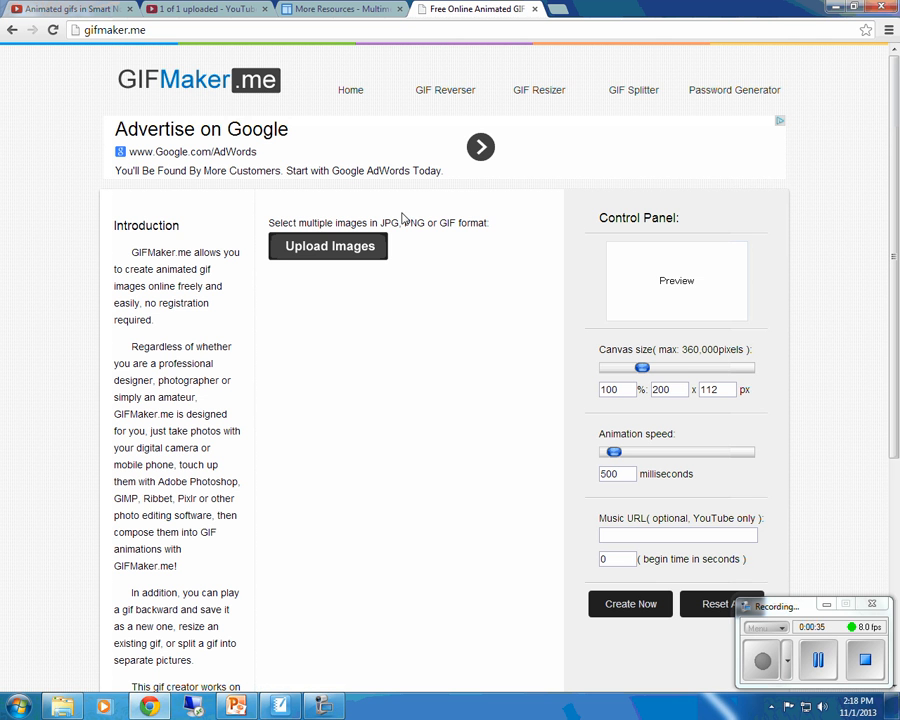
mouse_move(440, 237)
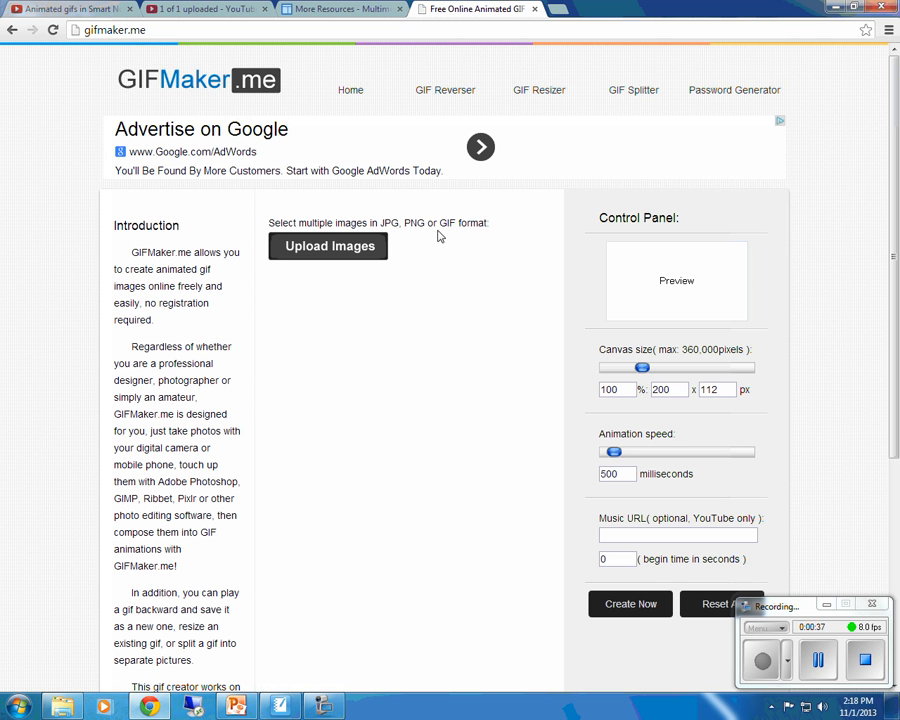
mouse_move(384, 246)
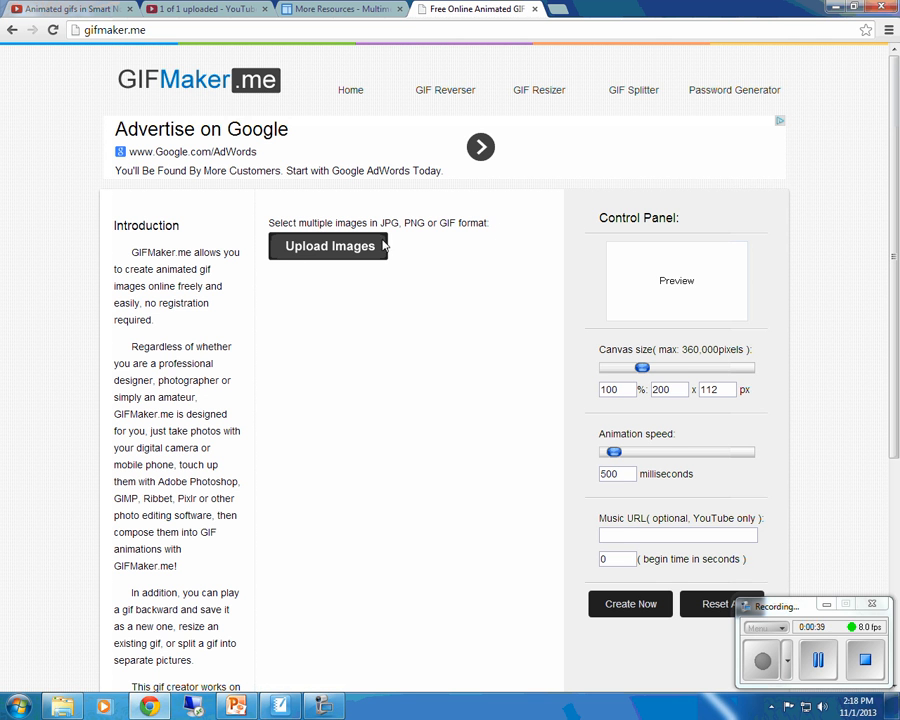
Step: Upload Wow! frame images 01 through 14 from the Transfer Folder
left_click(328, 246)
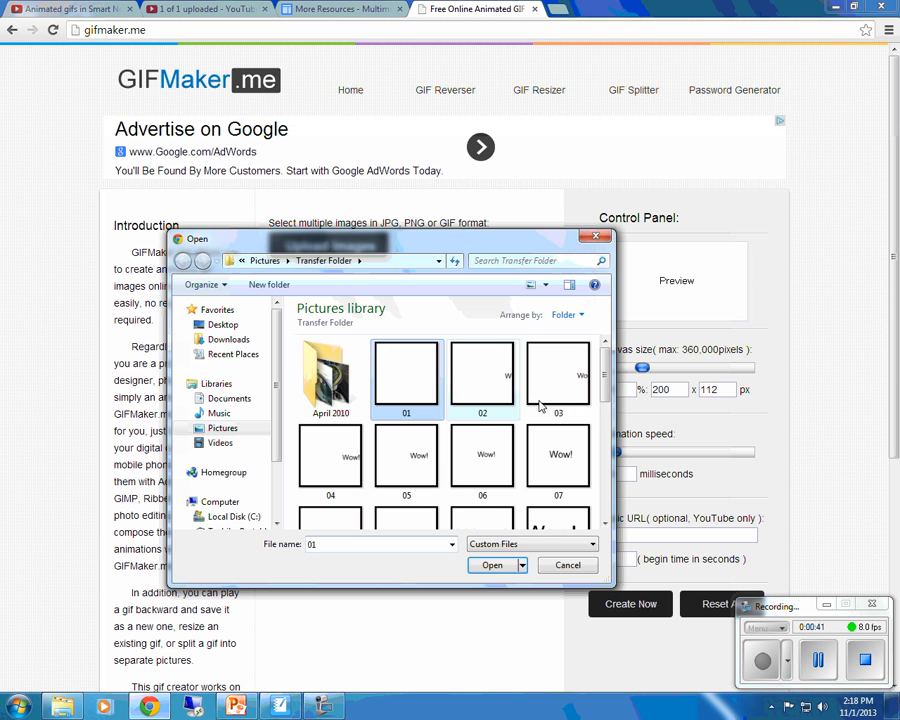
scroll("down", 3)
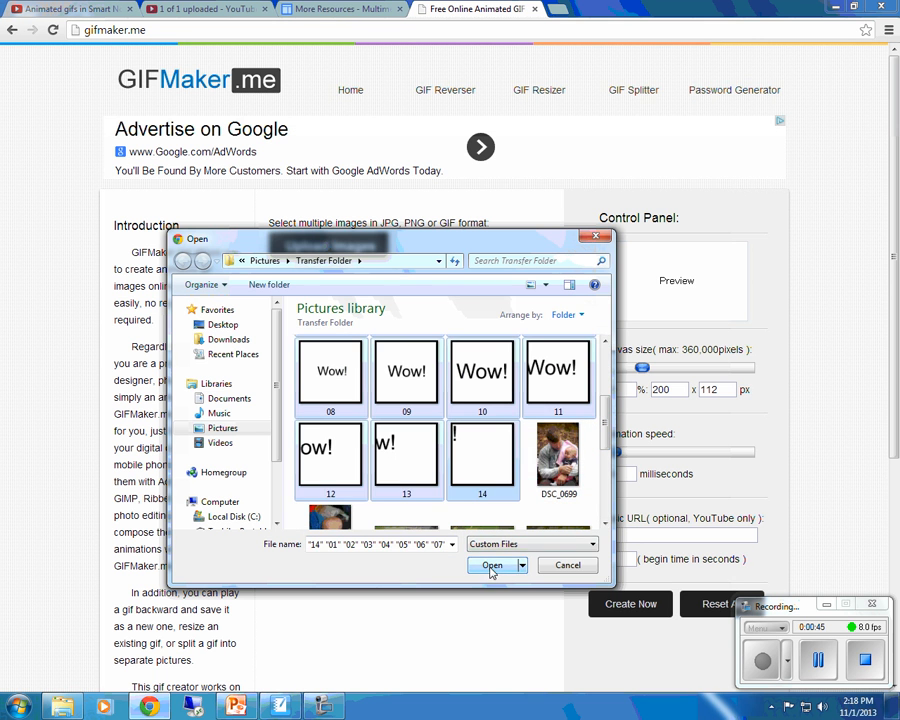
left_click(491, 565)
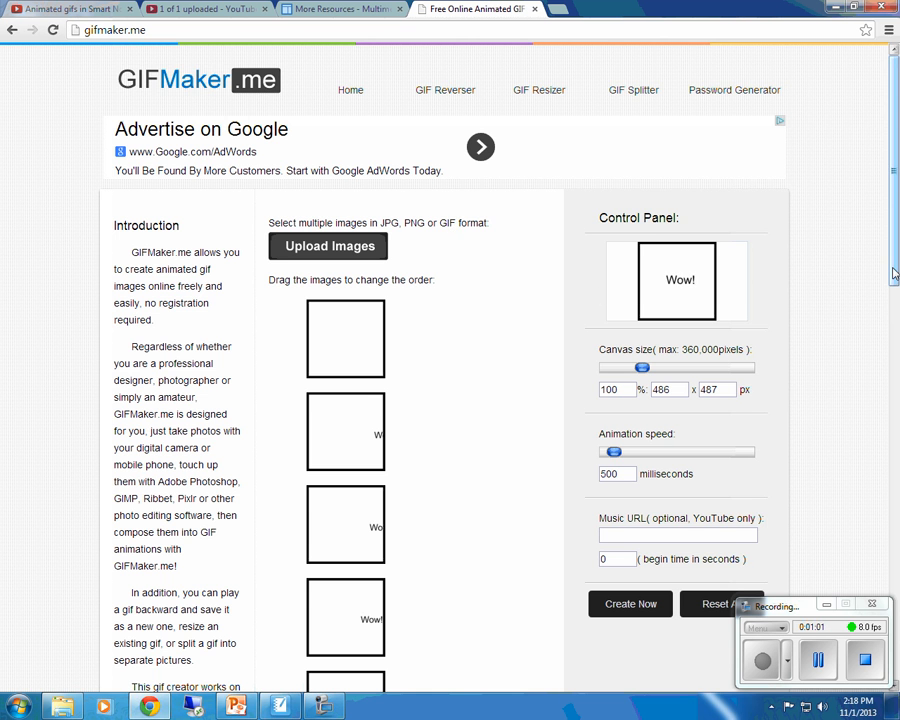
Step: Adjust the animation speed slider, settling at 1000 milliseconds
scroll("down", 3)
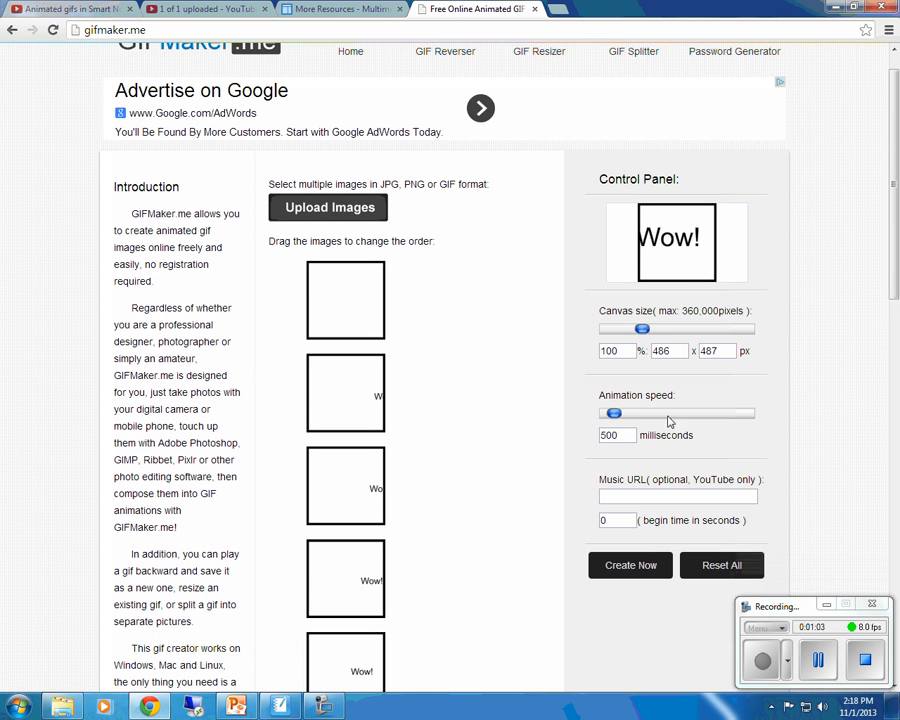
left_click_drag(613, 413, 620, 413)
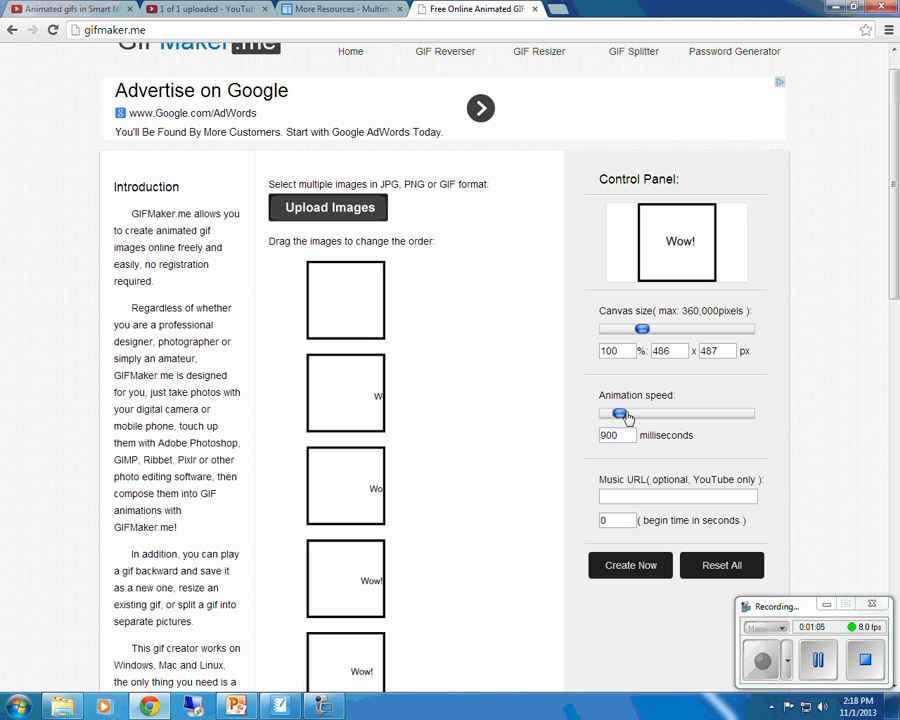
left_click_drag(642, 413, 625, 413)
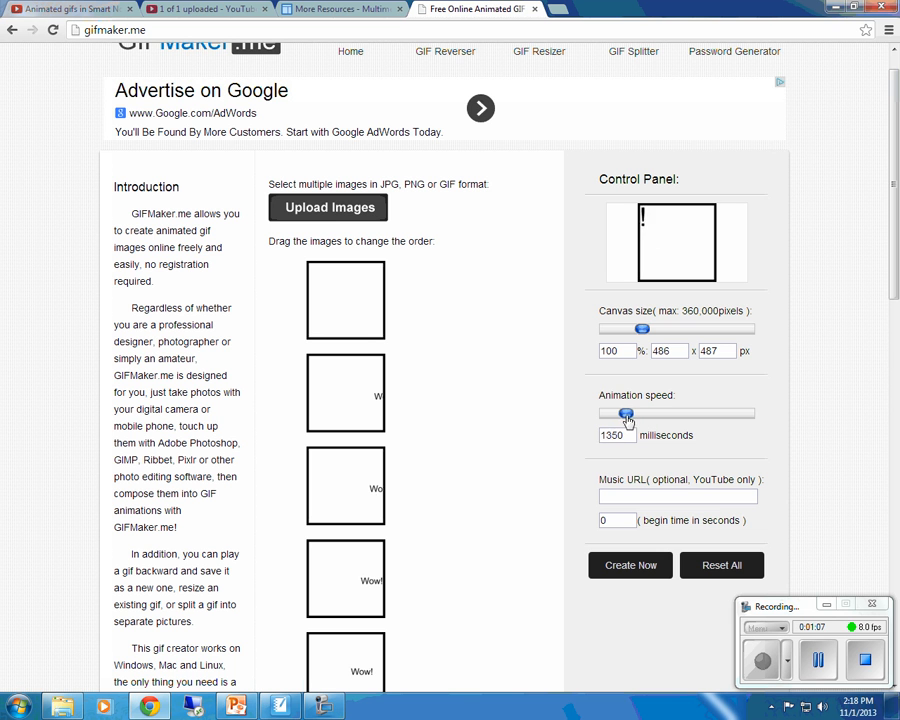
left_click_drag(625, 413, 651, 413)
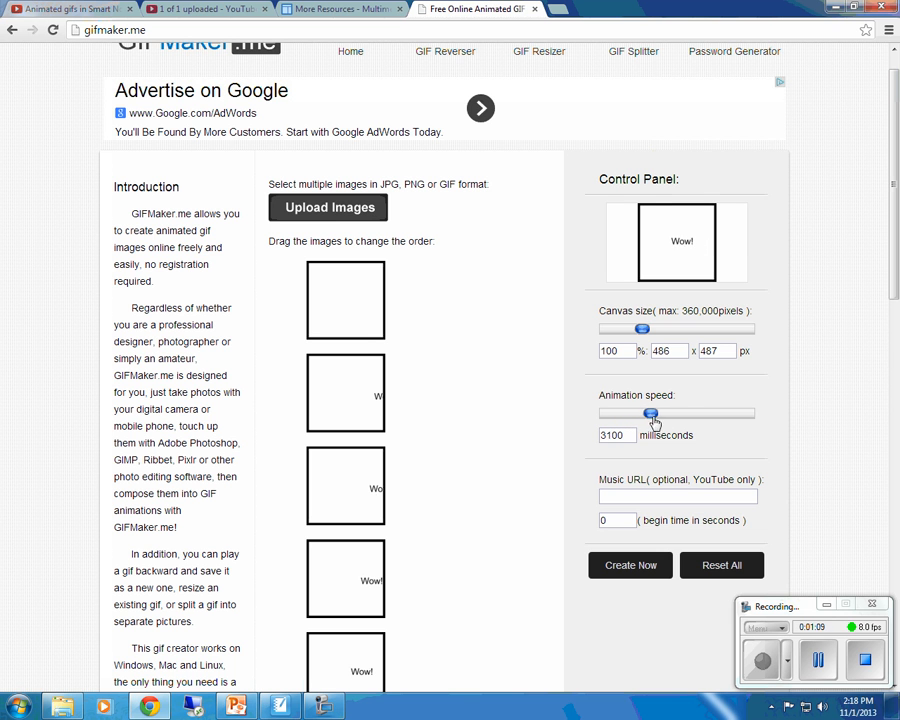
left_click_drag(650, 413, 705, 413)
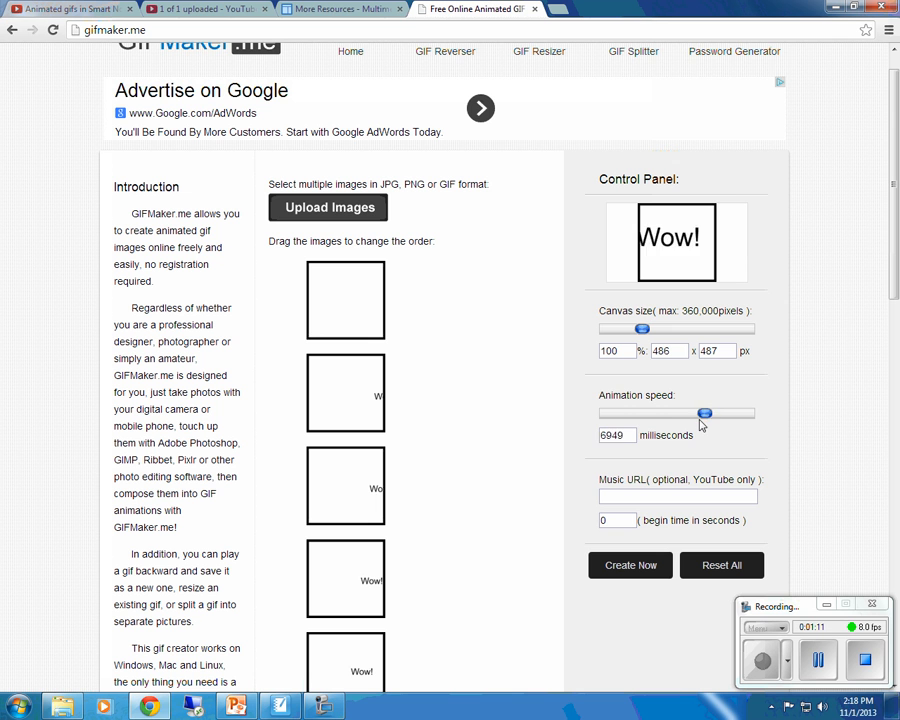
left_click_drag(705, 413, 622, 413)
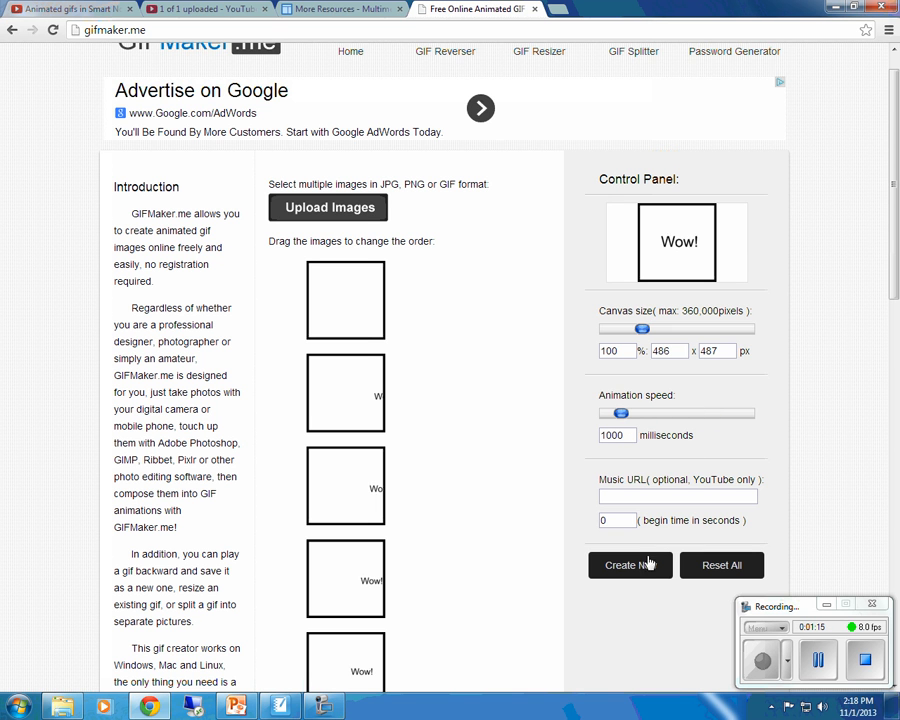
Step: Create the Wow! GIF and download it as output_UJOQ6e.gif
left_click(630, 565)
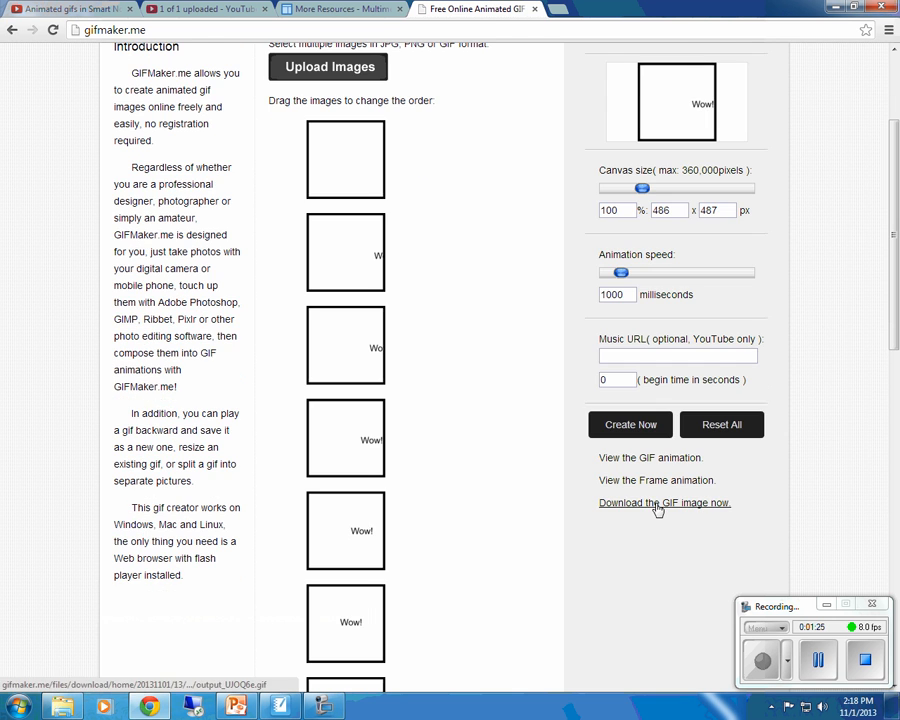
left_click(656, 480)
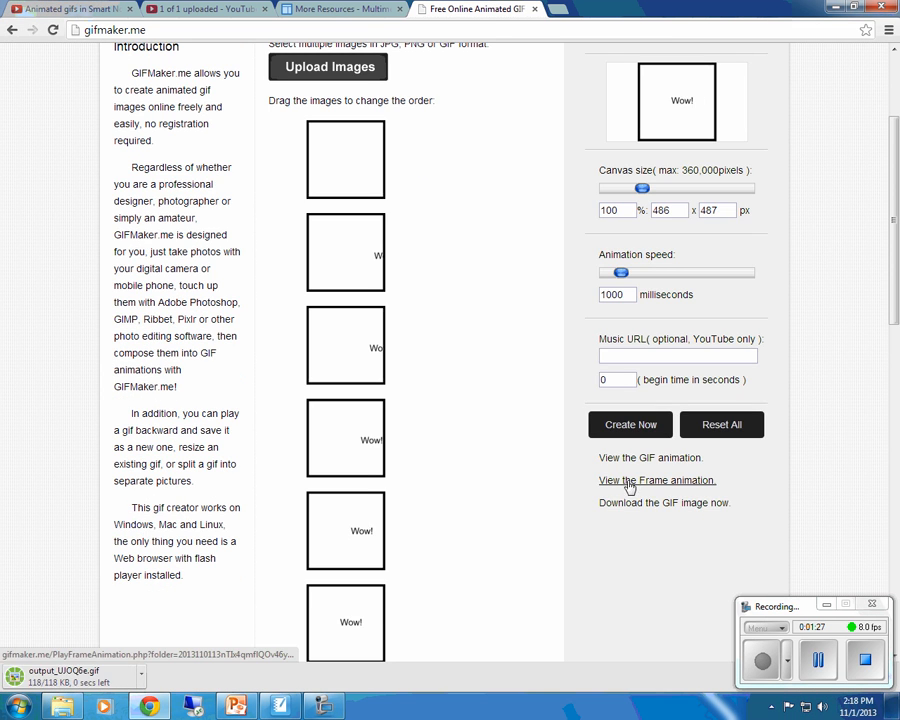
scroll("up", 3)
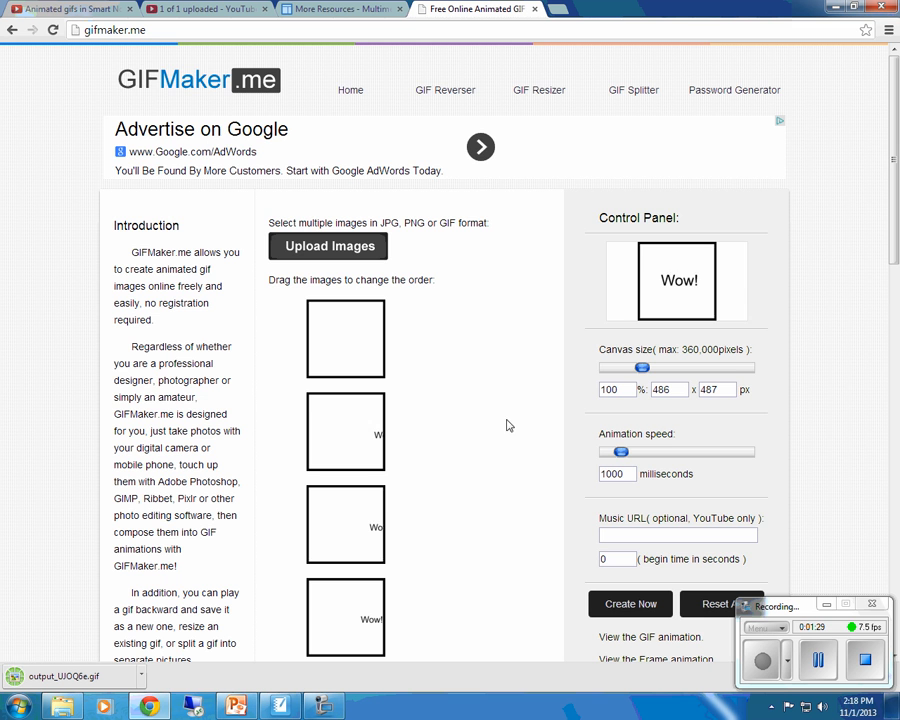
scroll("down", 3)
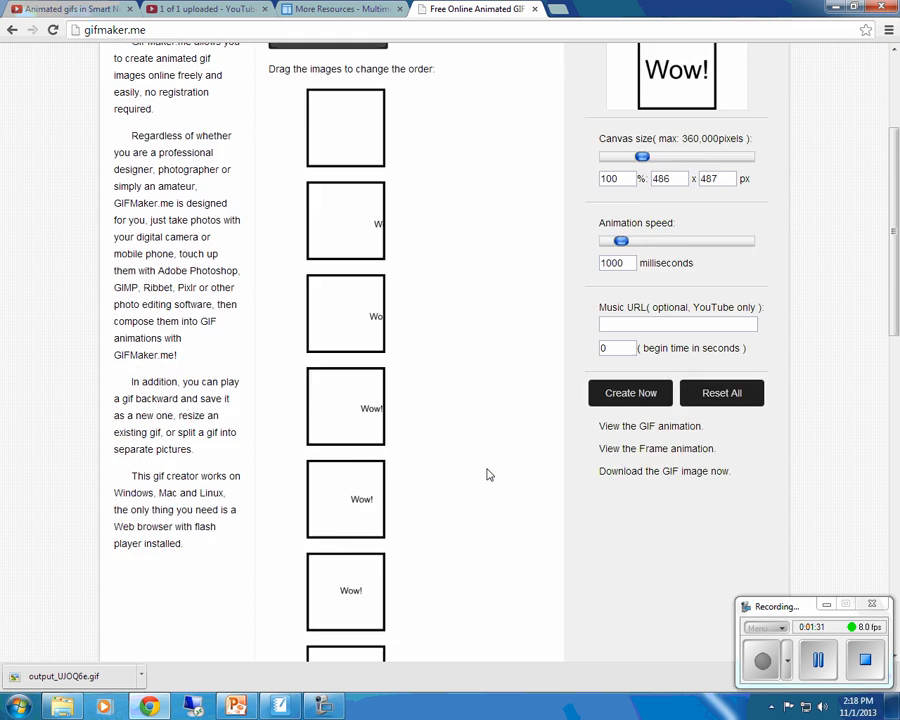
scroll("up", 3)
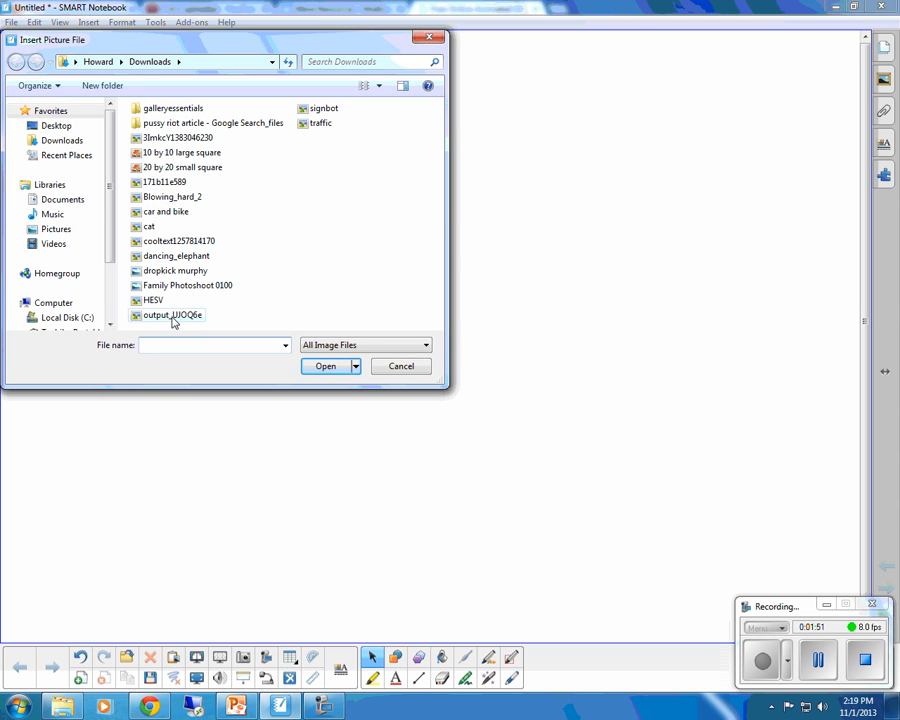
Step: Insert output_UJOQ6e.gif from Downloads onto the SMART Notebook page
left_click(325, 365)
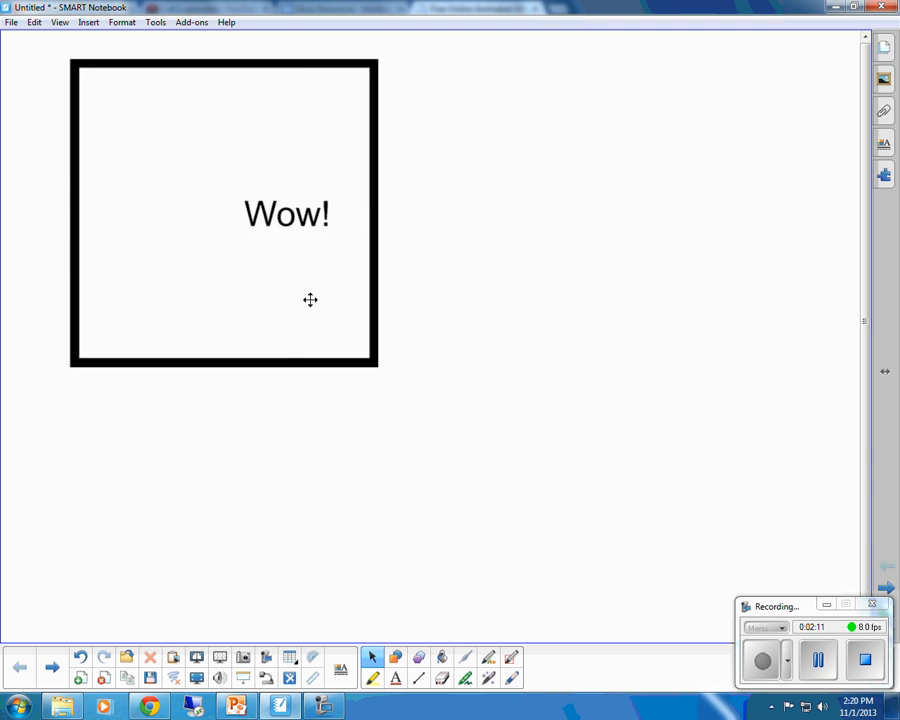
Step: Move the Wow! GIF to the page's upper right and return to Chrome
left_click_drag(223, 213, 620, 228)
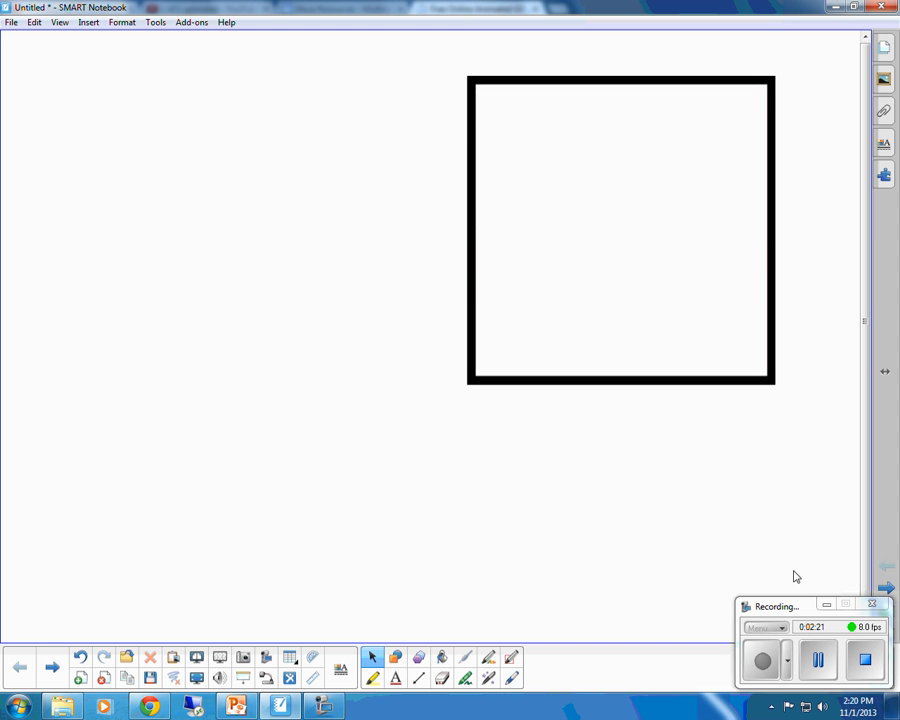
type("Wow!")
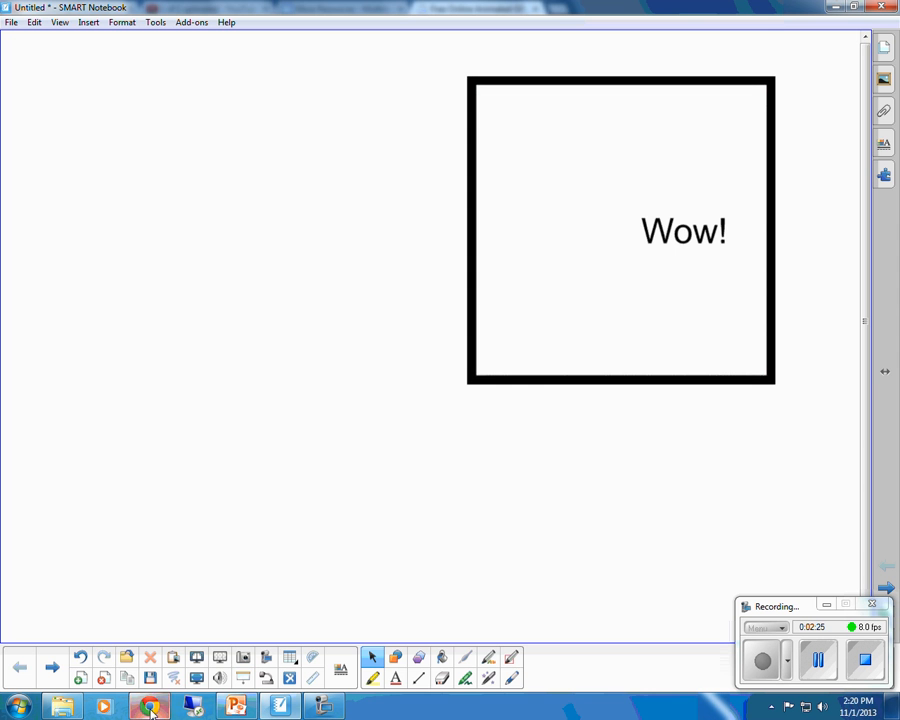
left_click(148, 707)
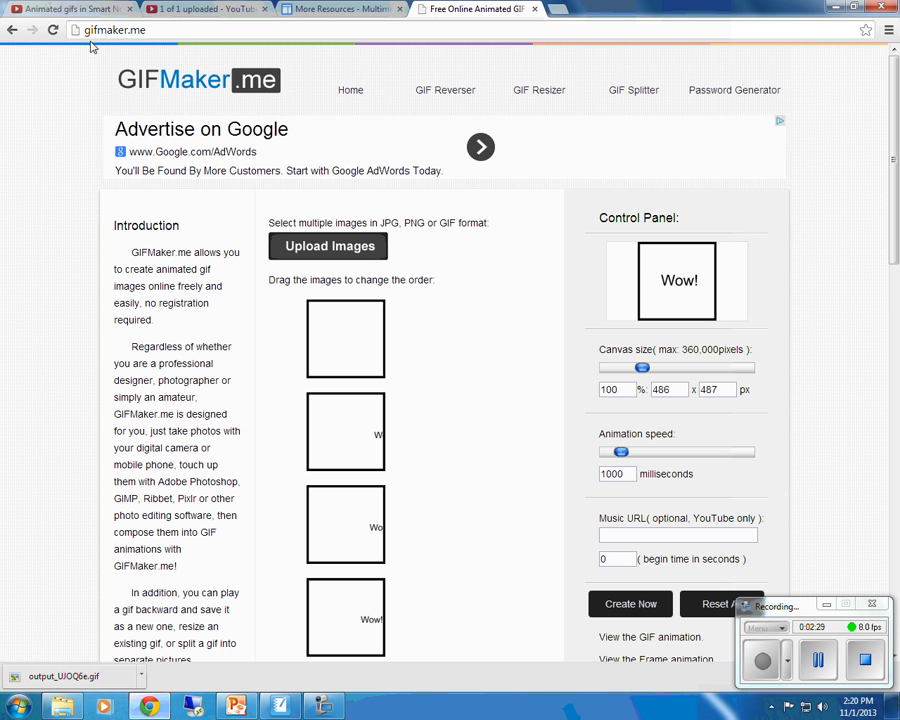
mouse_move(12, 30)
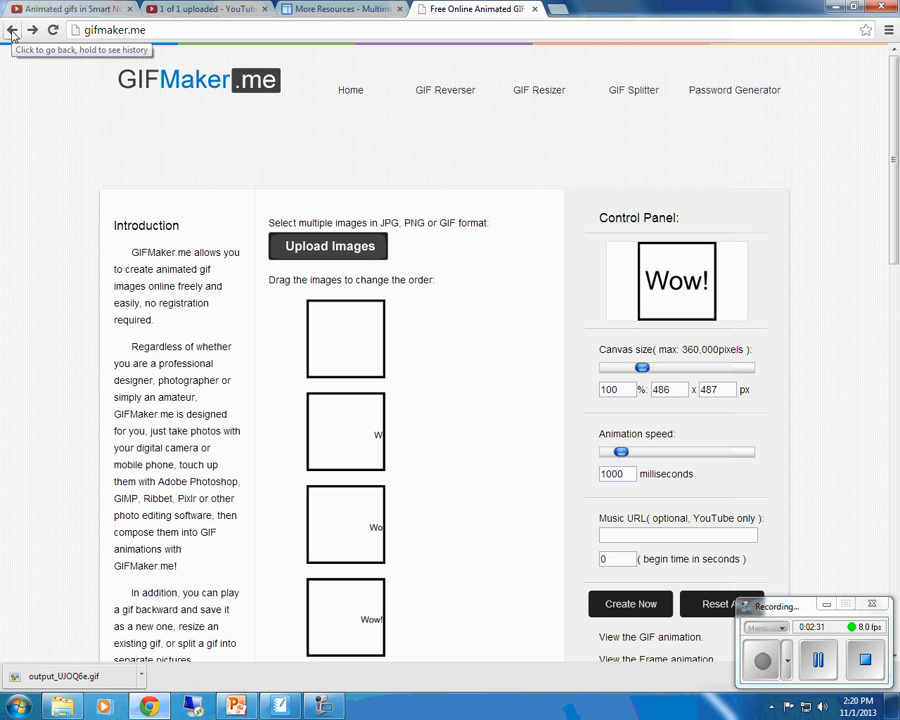
Step: Go back to the previously visited page in the browser
left_click(12, 29)
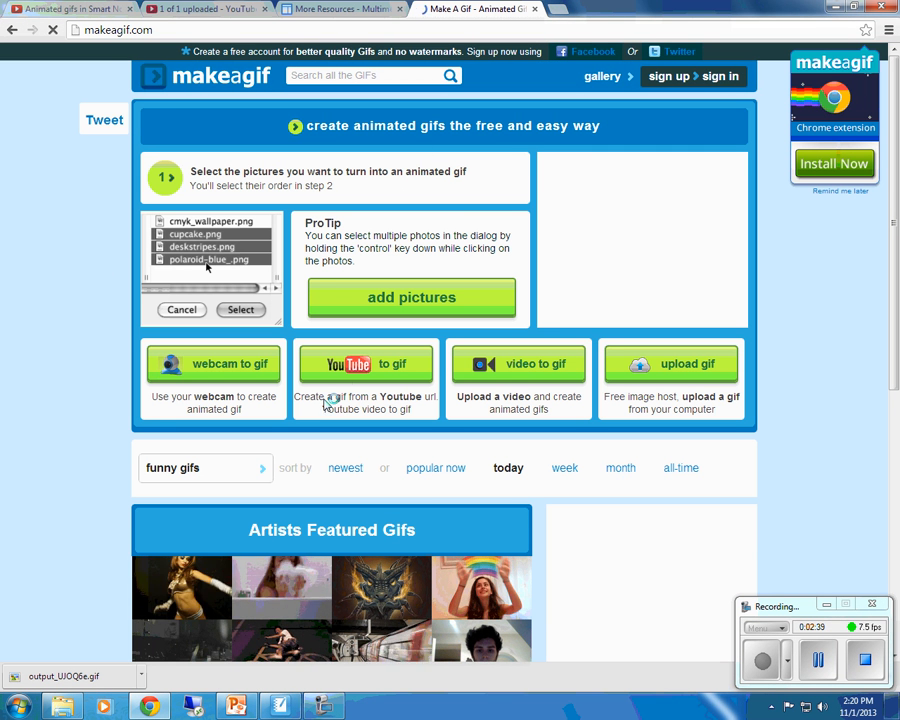
scroll("down", 3)
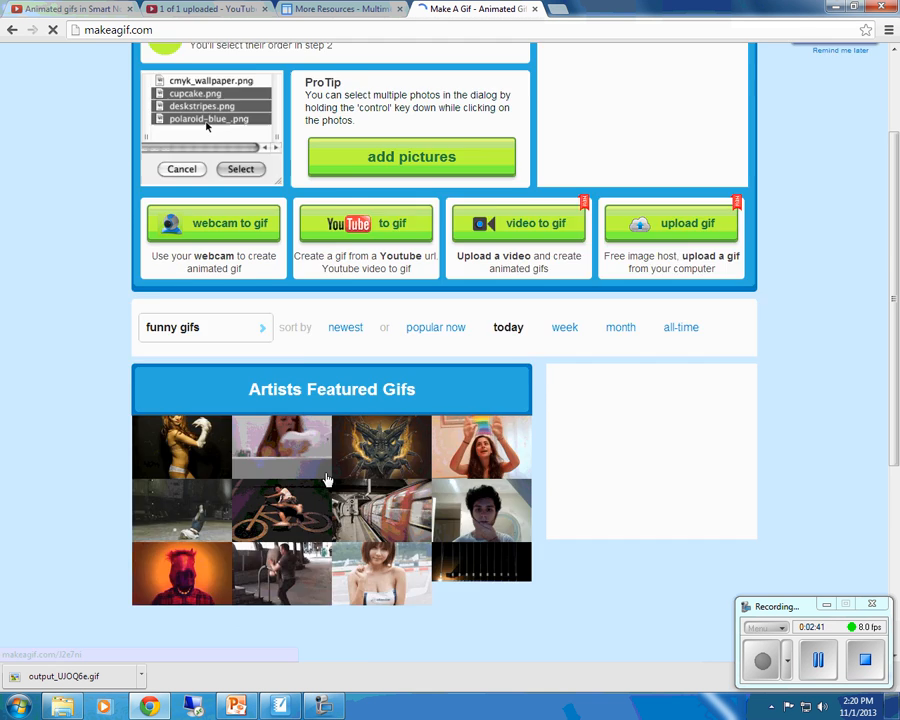
scroll("up", 3)
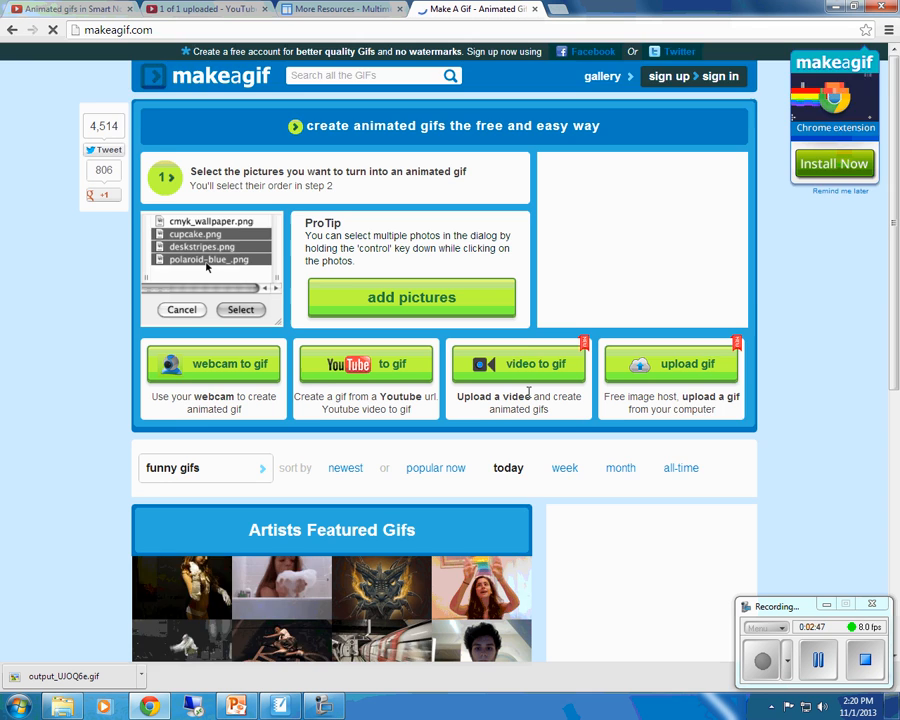
scroll("down", 3)
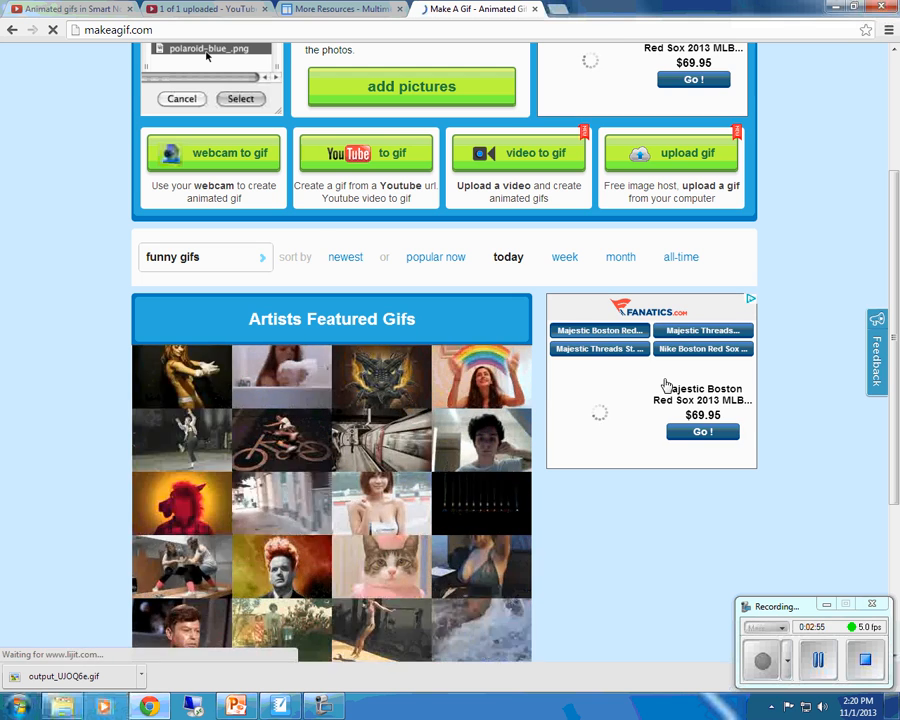
scroll("up", 3)
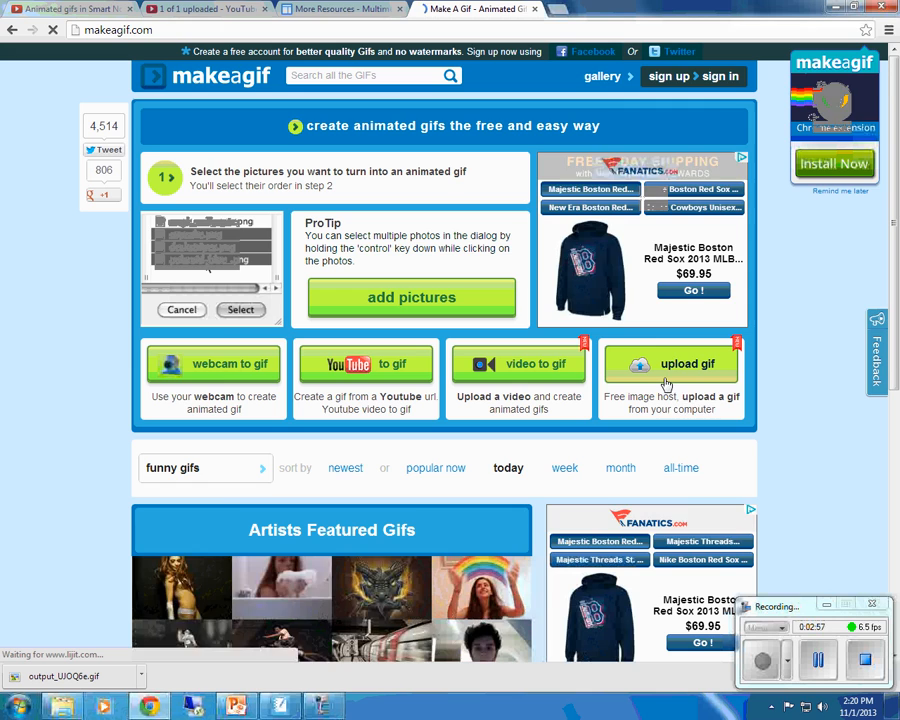